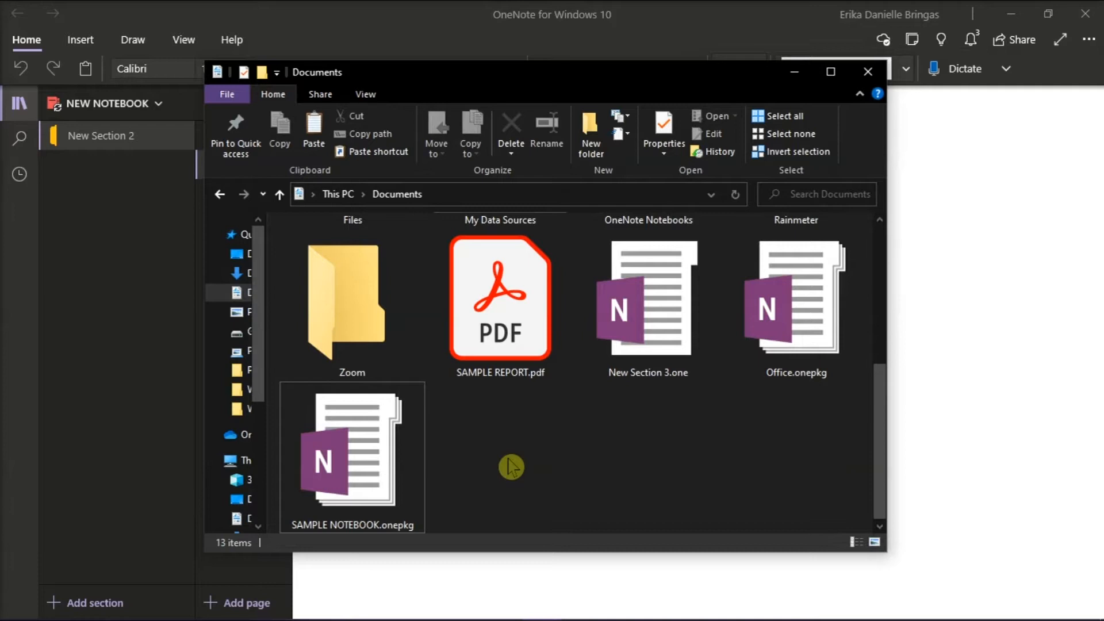
Open SAMPLE NOTEBOOK.onepkg from Documents with OneNote, landing on its MS TUTORIALS page.
click(352, 451)
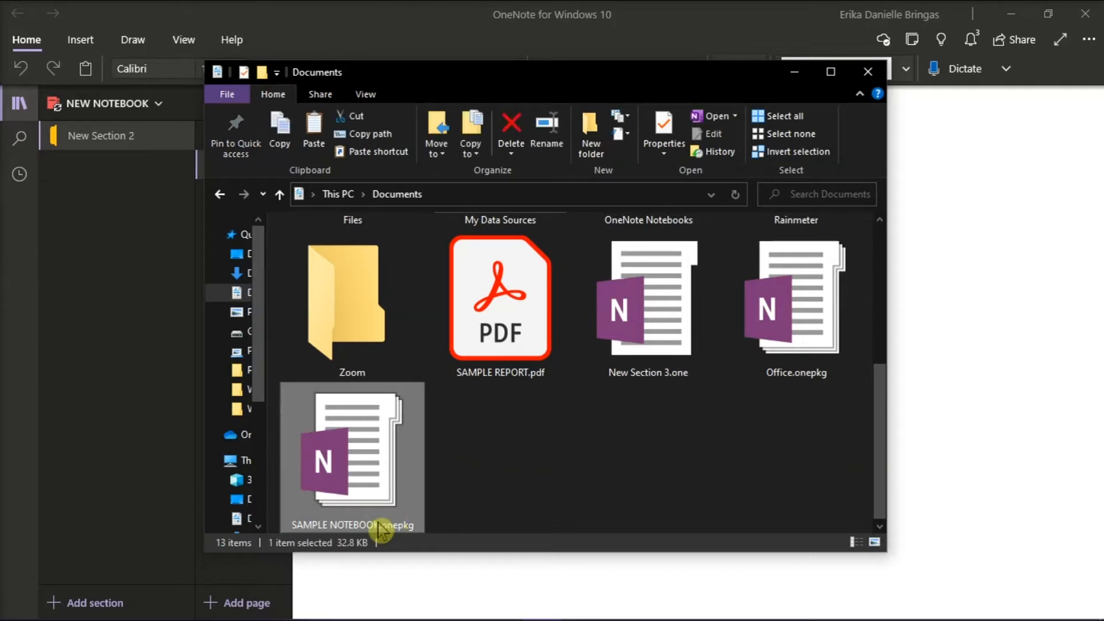
mouse_move(438, 517)
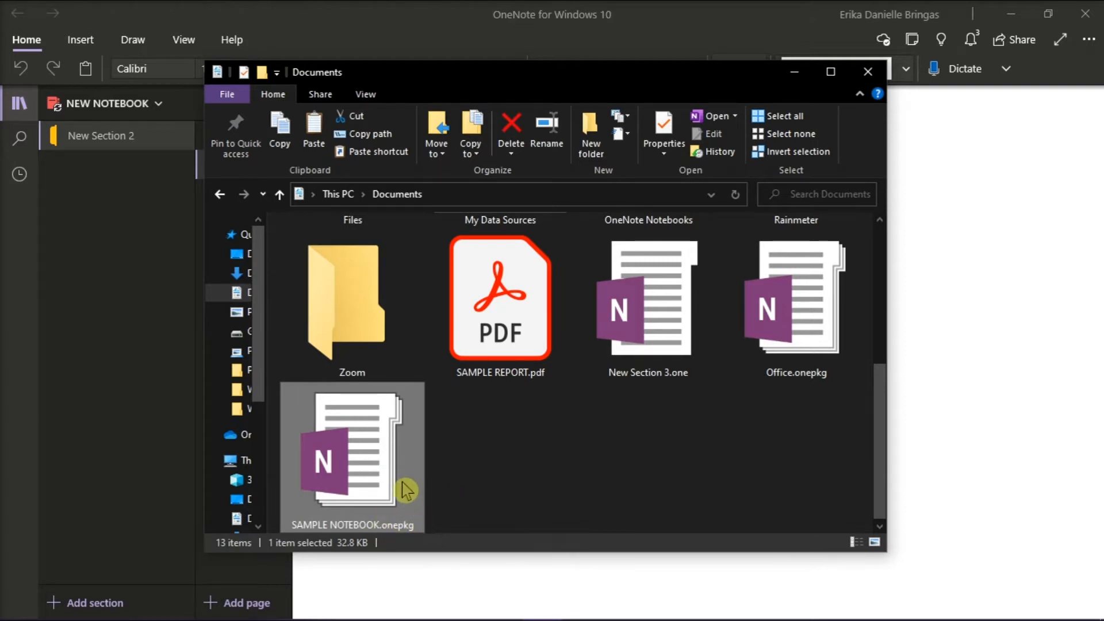
mouse_move(384, 446)
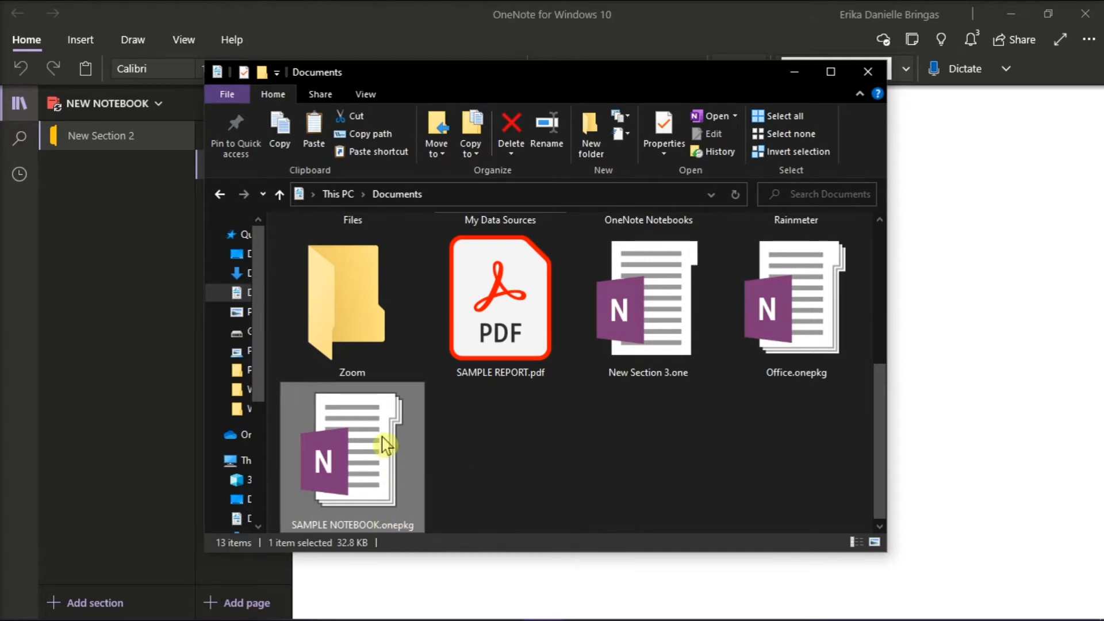
double_click(352, 457)
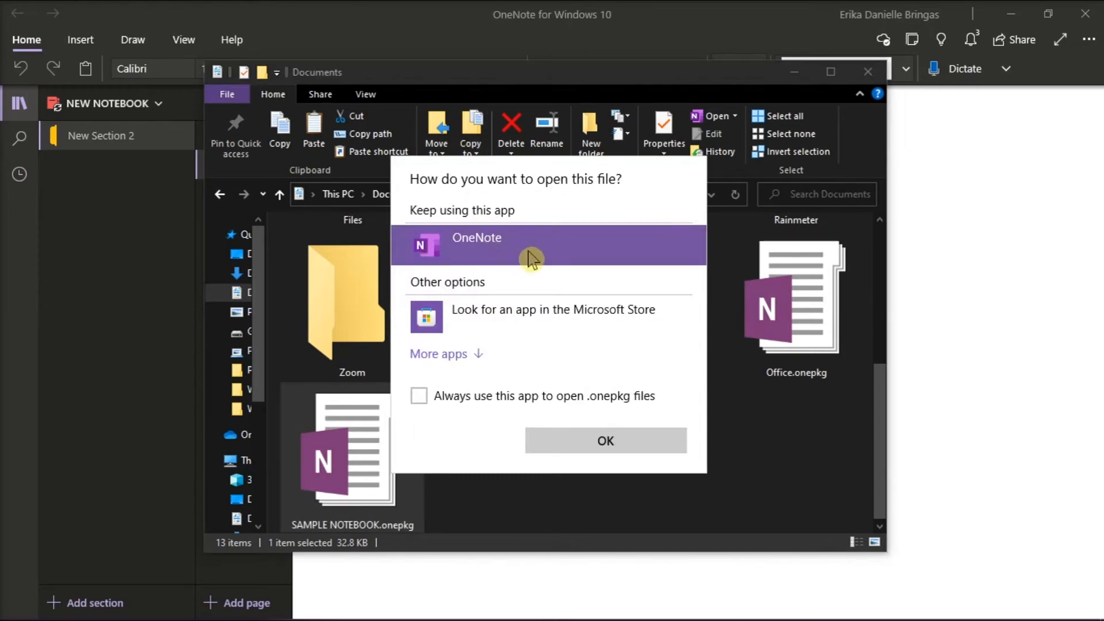
click(605, 440)
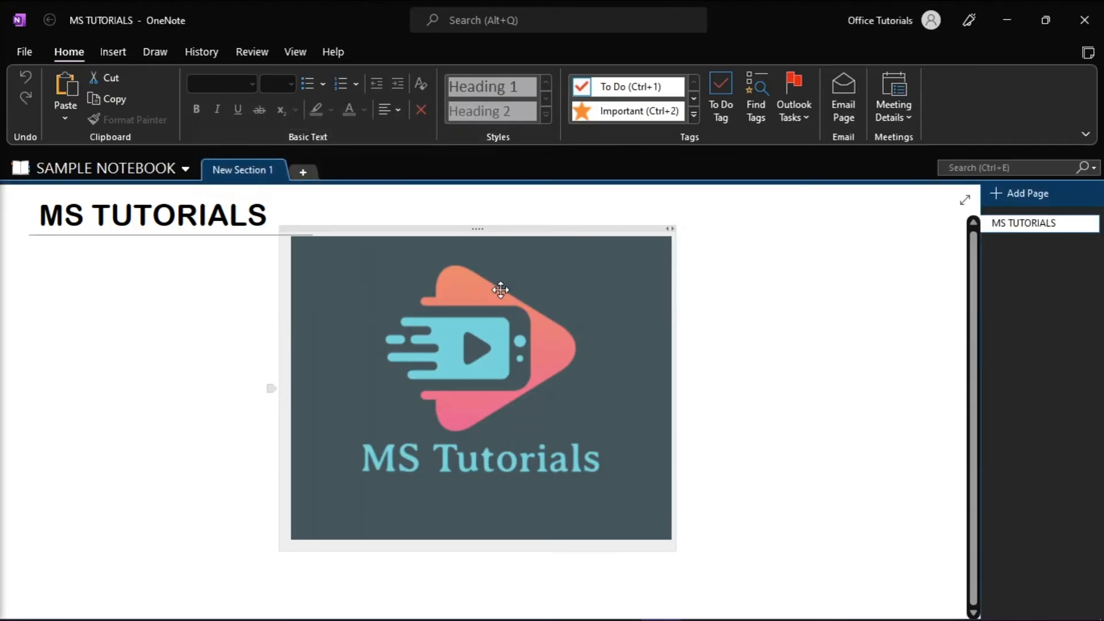
Bring up the Notebook Information view showing SAMPLE NOTEBOOK stored under Documents.
click(847, 421)
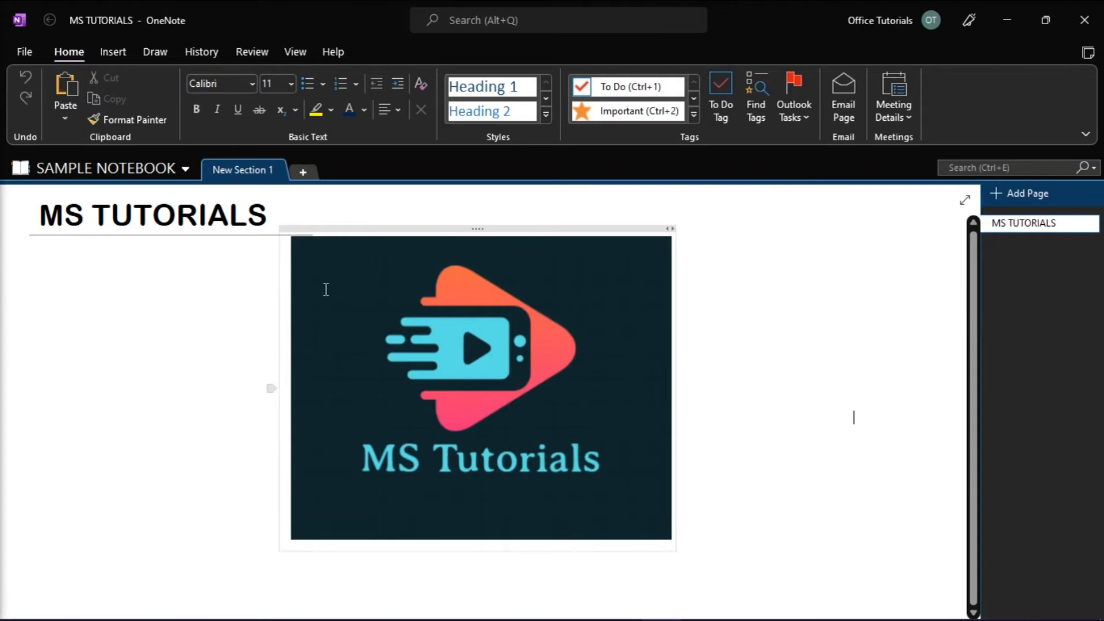
click(25, 52)
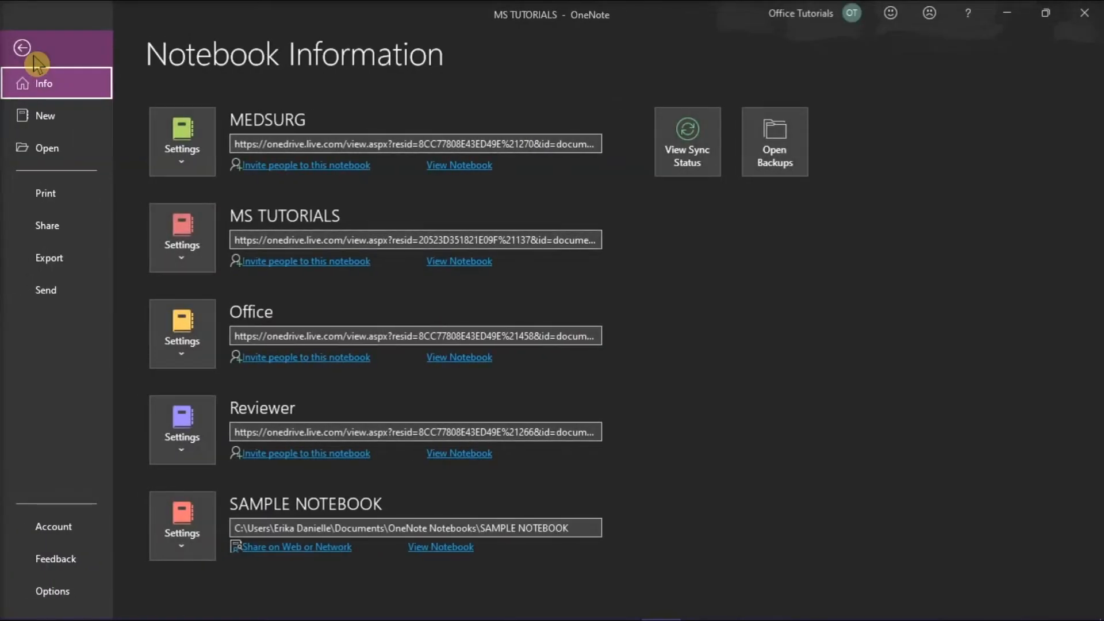
Move SAMPLE NOTEBOOK to OneDrive - Personal via Share and acknowledge the syncing message.
click(47, 226)
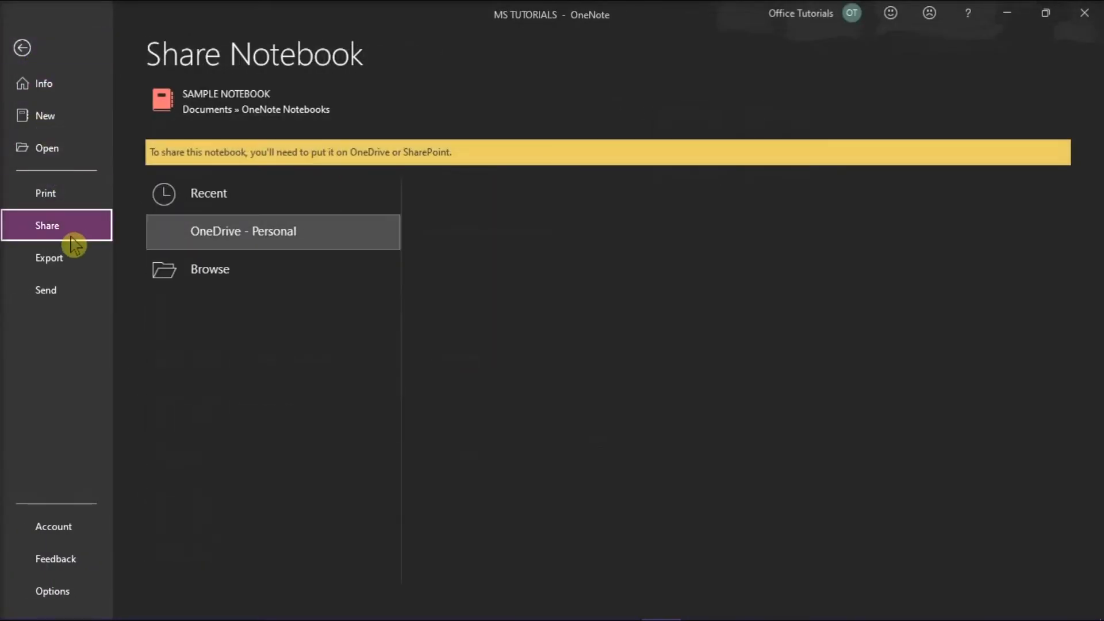
click(243, 232)
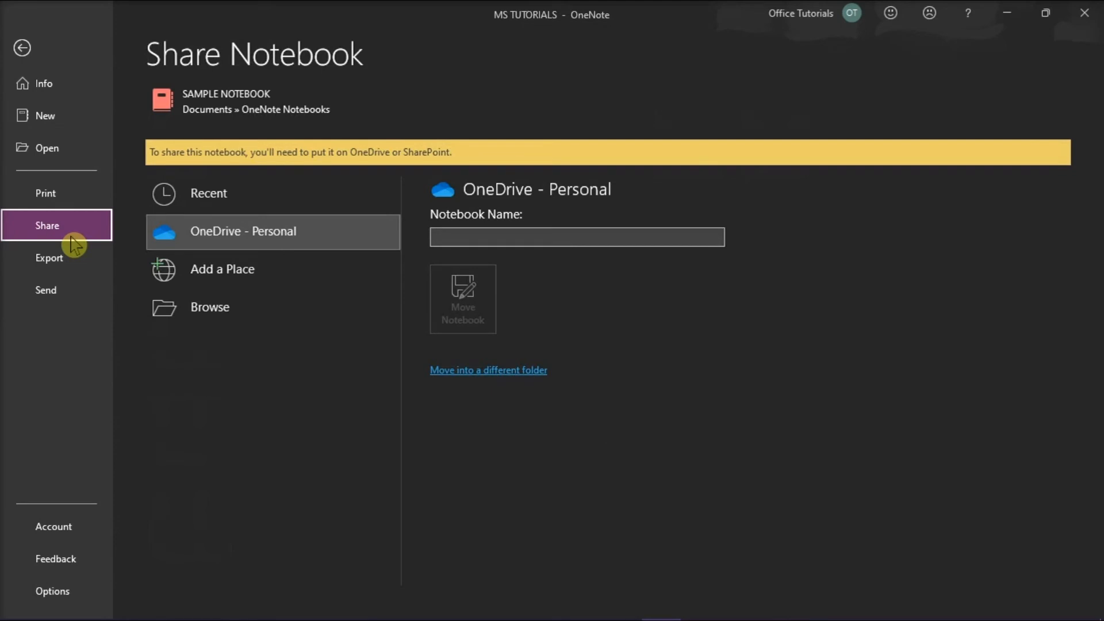
mouse_move(311, 249)
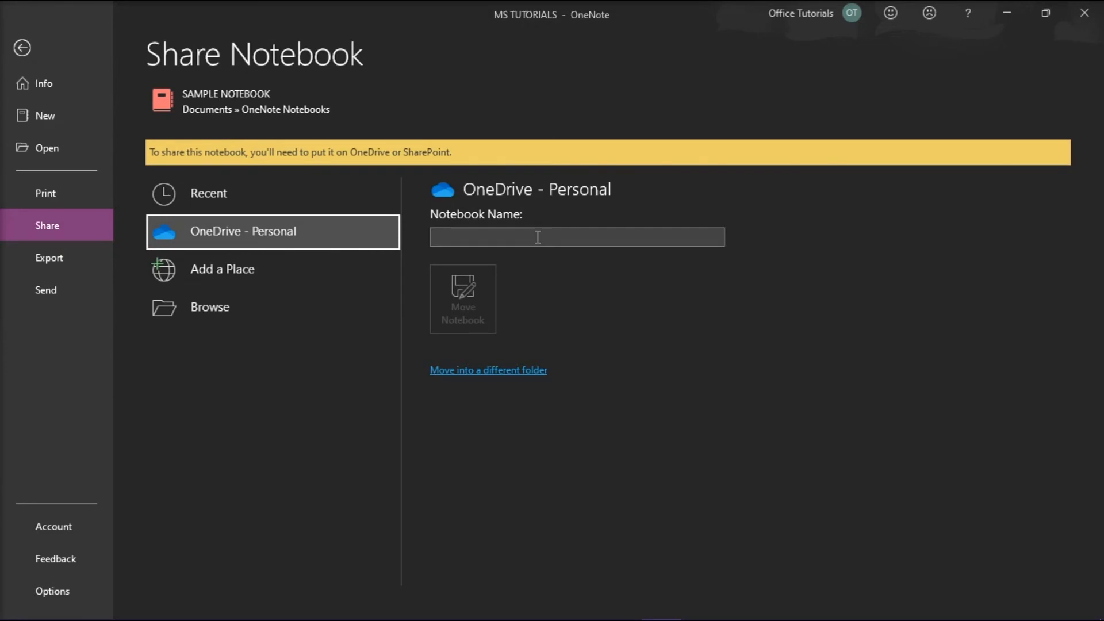
text(SAMPLE NOTEBOOK)
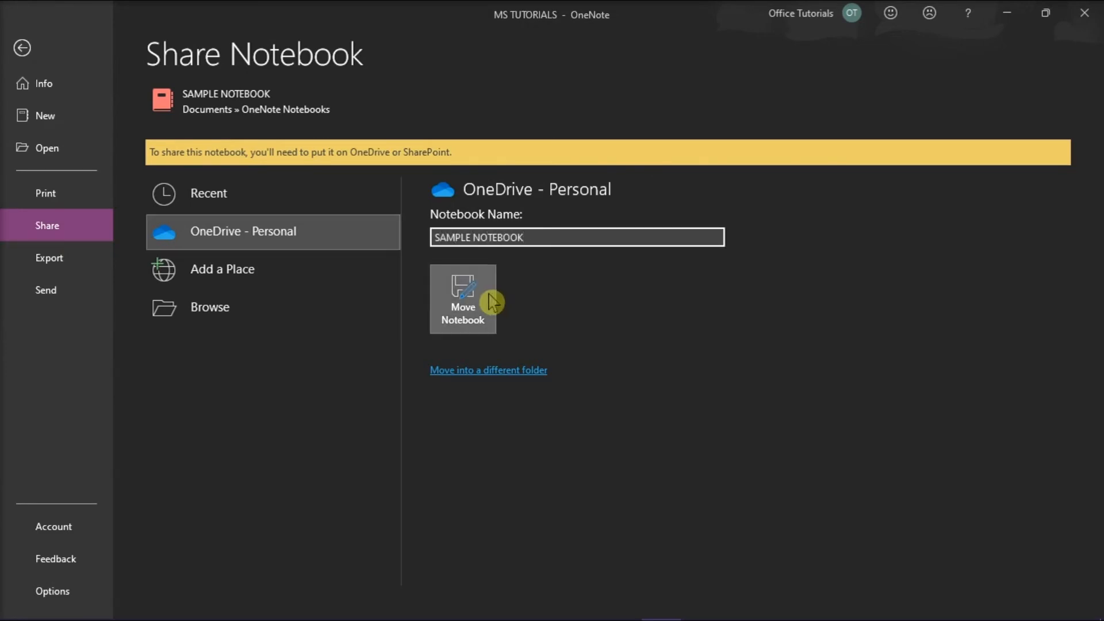
click(462, 299)
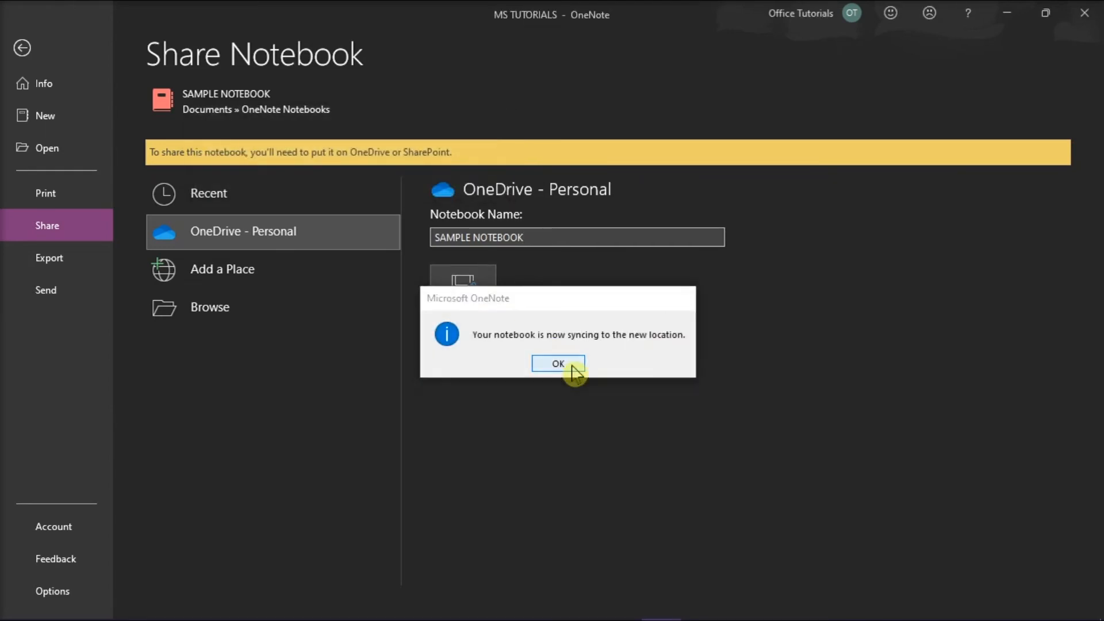
click(558, 363)
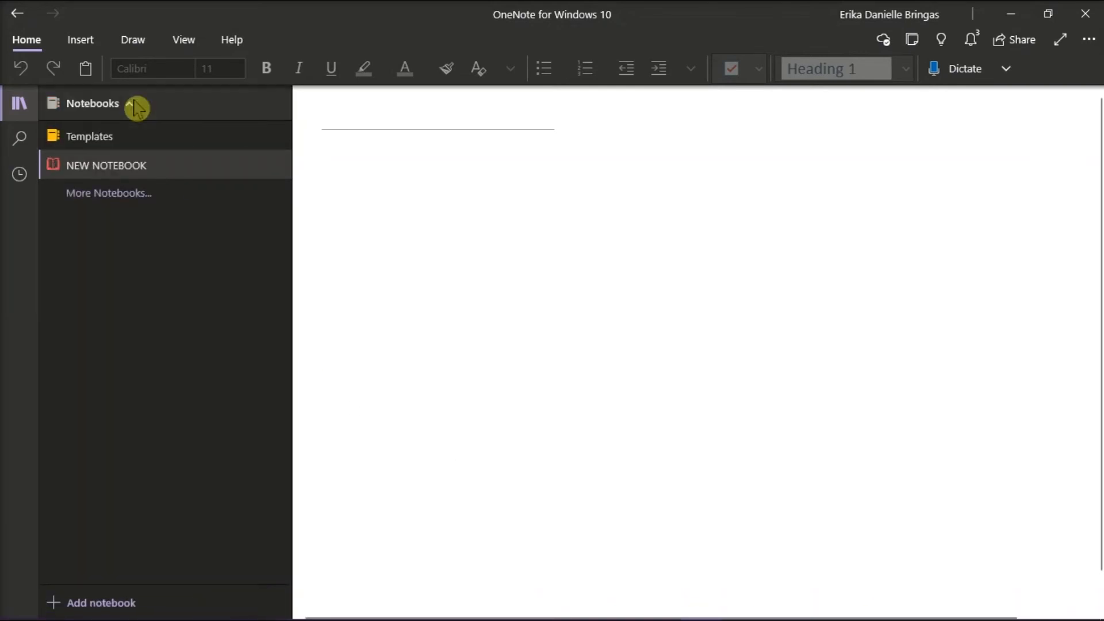
Open Sample notebook from More Notebooks, showing its MS TUTORIALS page with the logo.
click(108, 193)
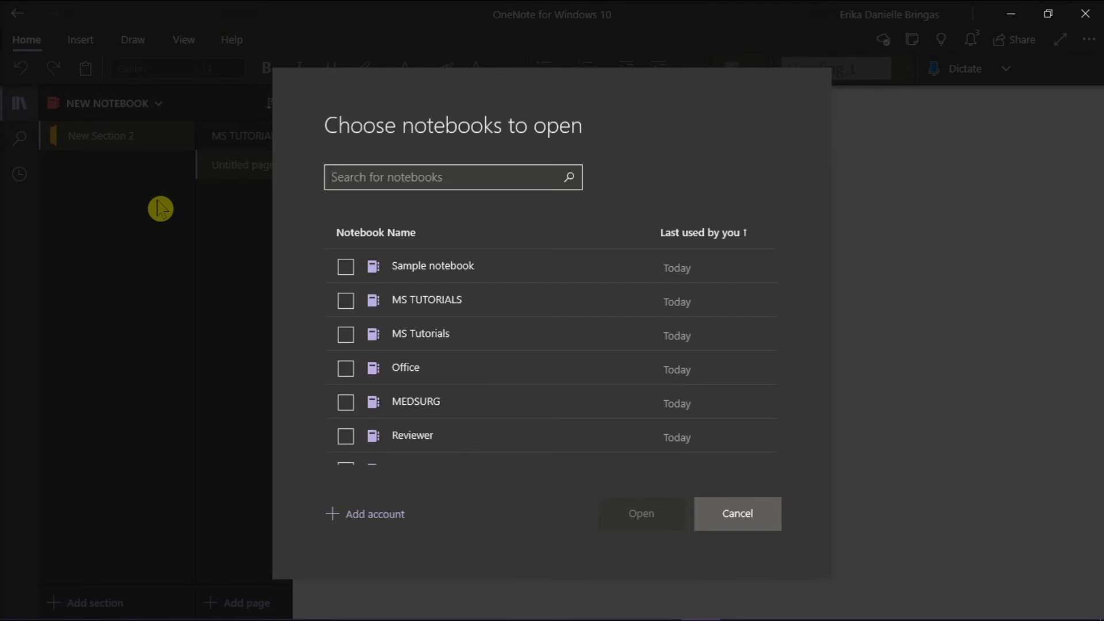
click(345, 267)
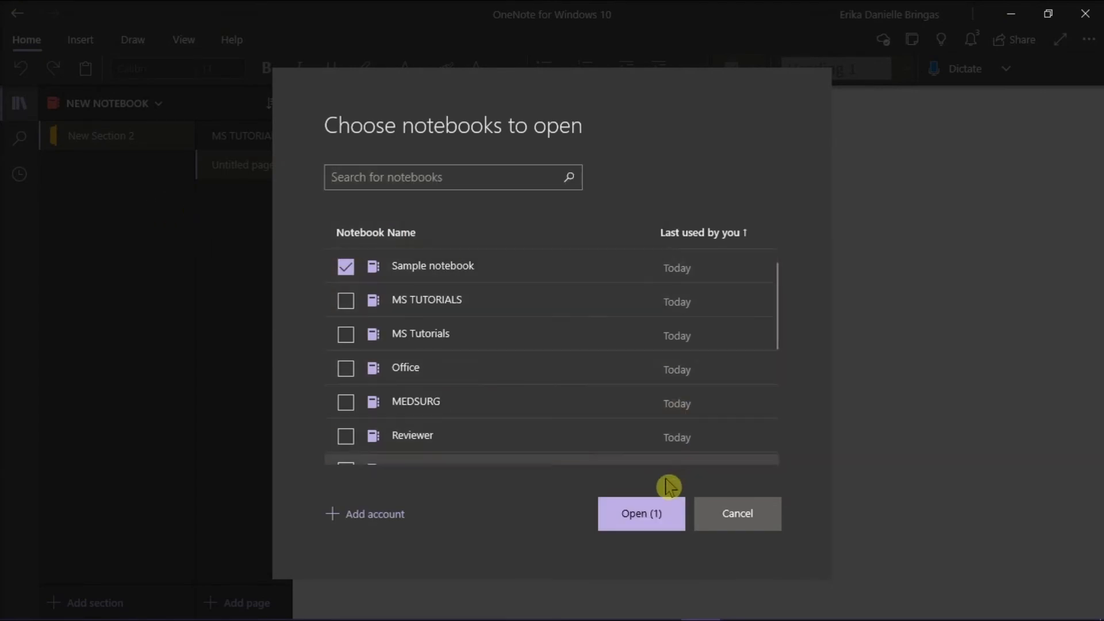
click(642, 514)
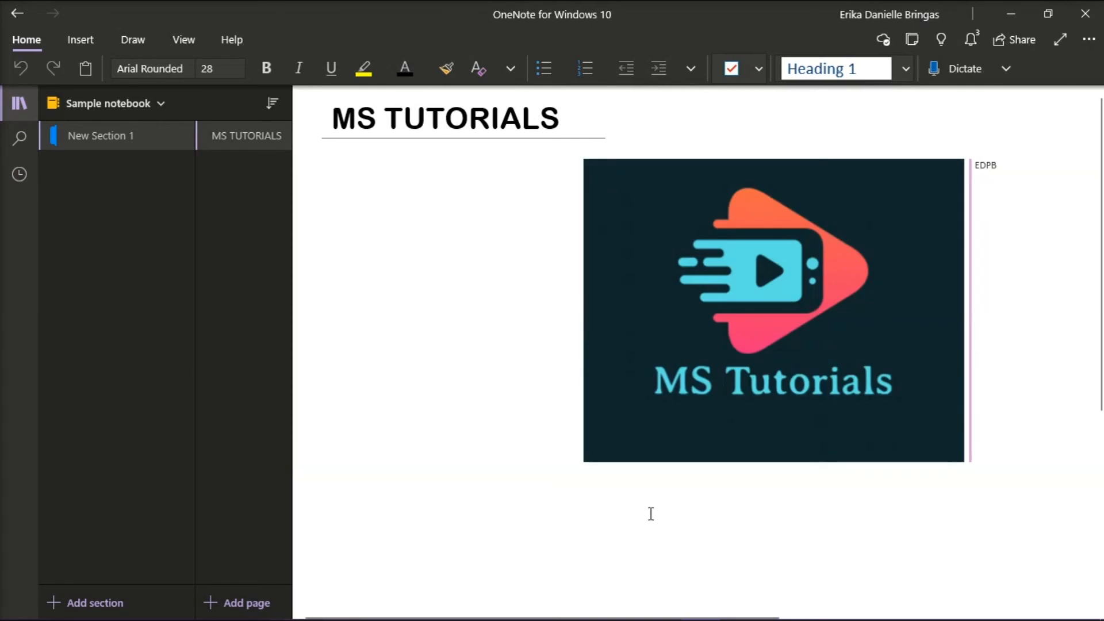
mouse_move(145, 138)
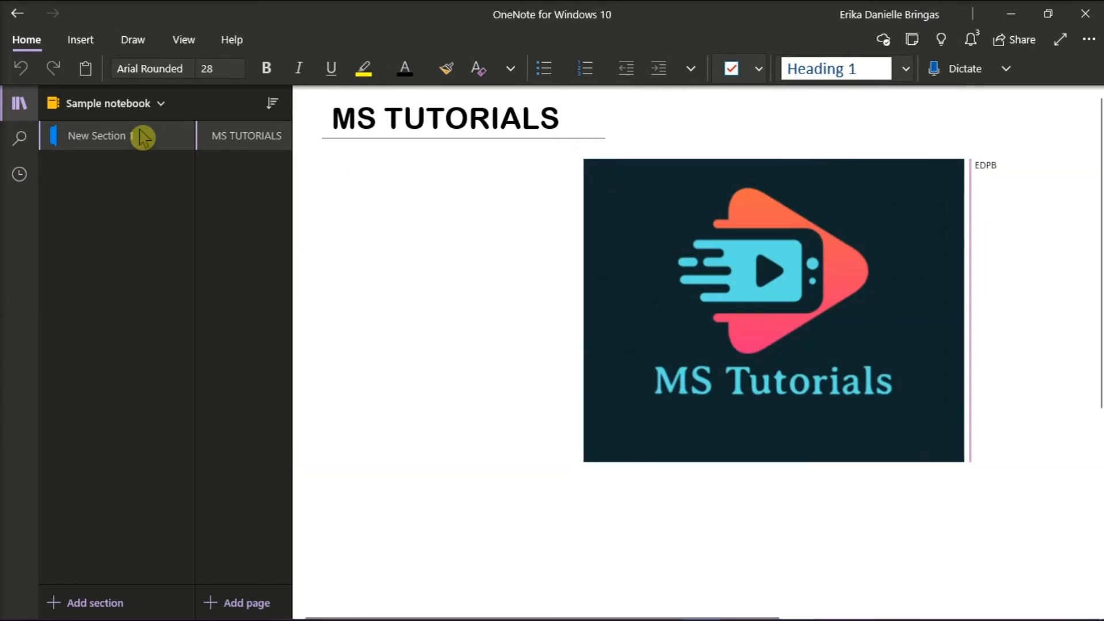